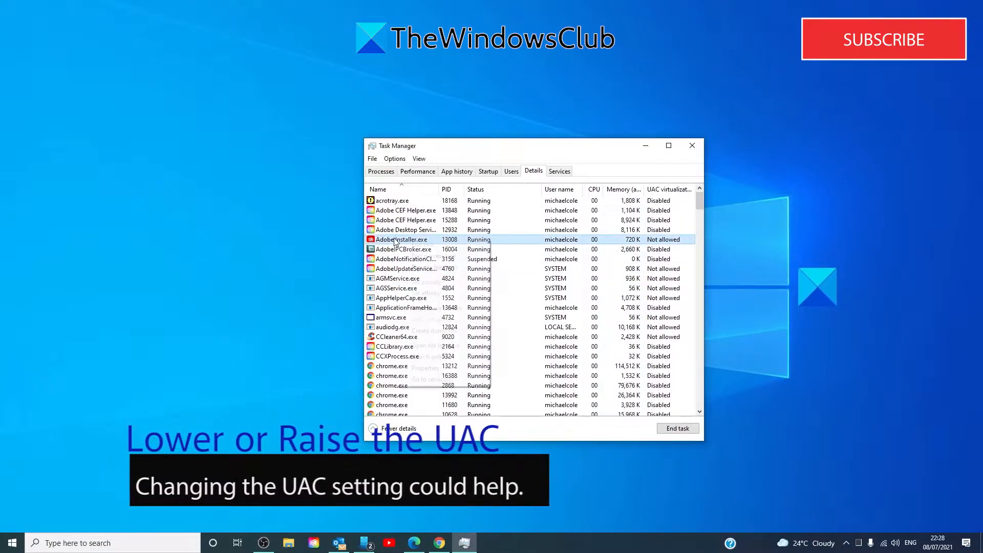
Review the Set priority choices for AdobeInstaller.exe in Details, then close Task Manager
right_click(401, 240)
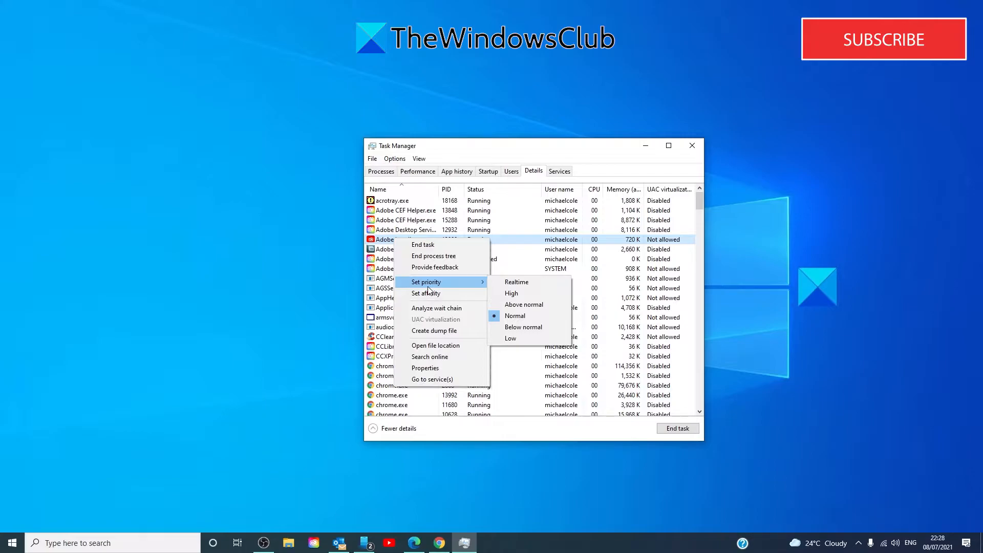
mouse_move(883, 39)
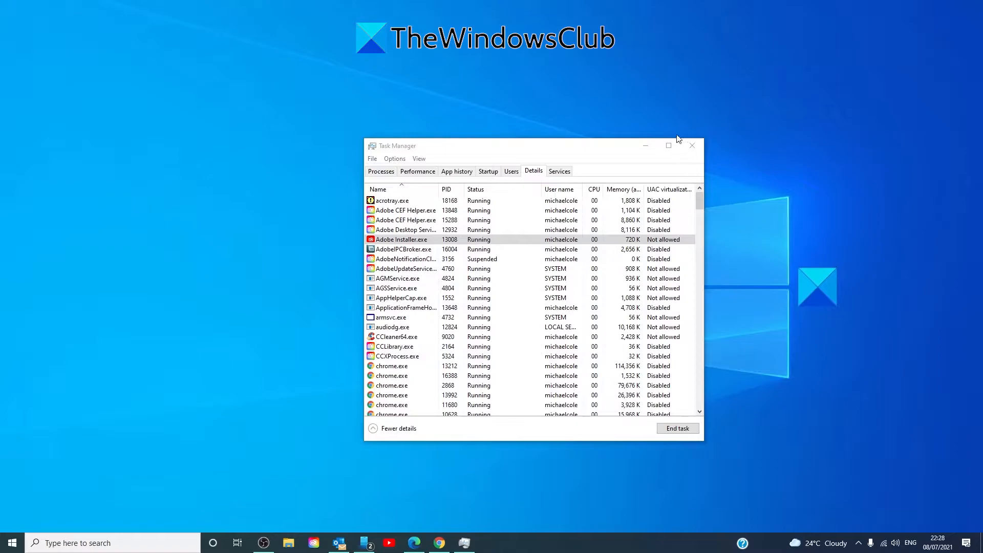
click(691, 145)
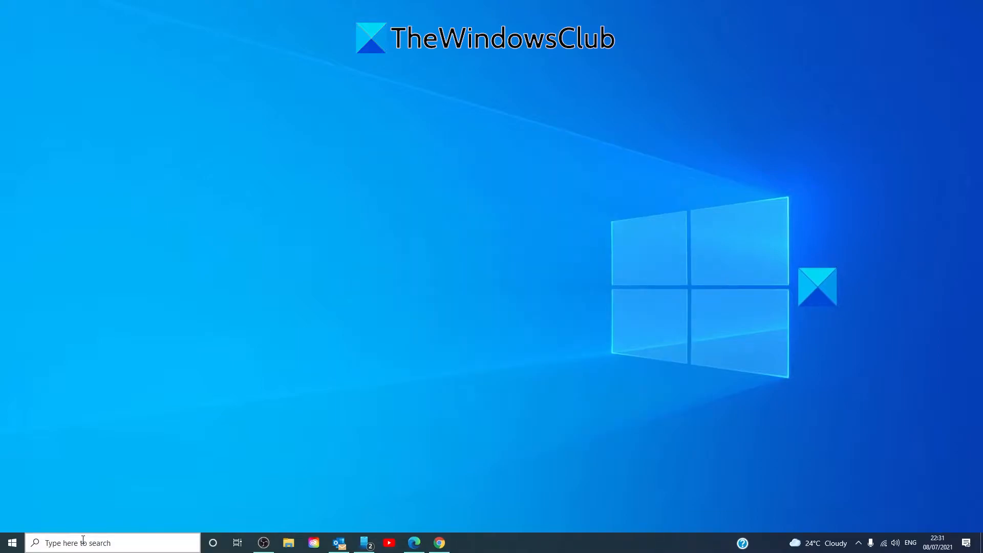
Bring up Run (Win+R) and enter 'control nusrmgr.cpl' for the User Accounts page
key(Win+r)
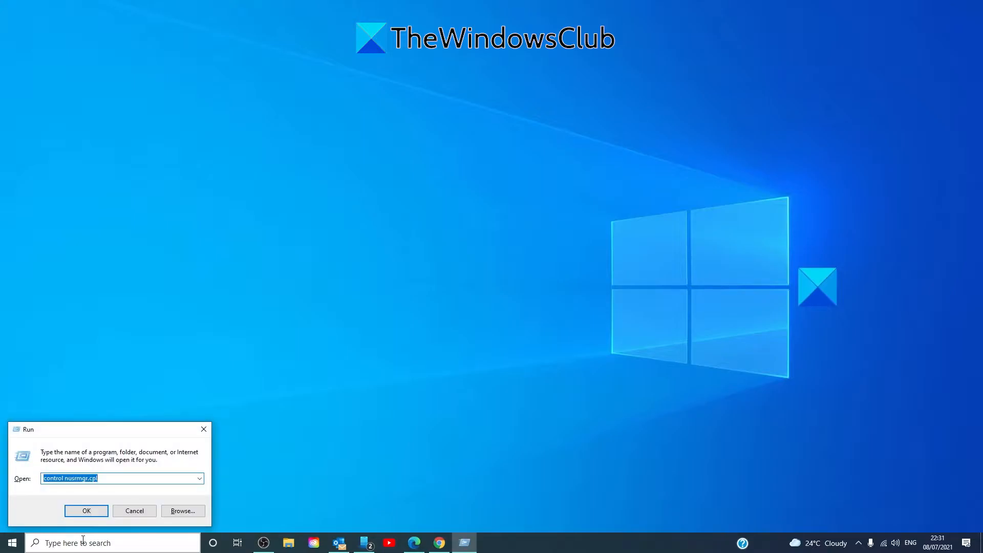
text(control n)
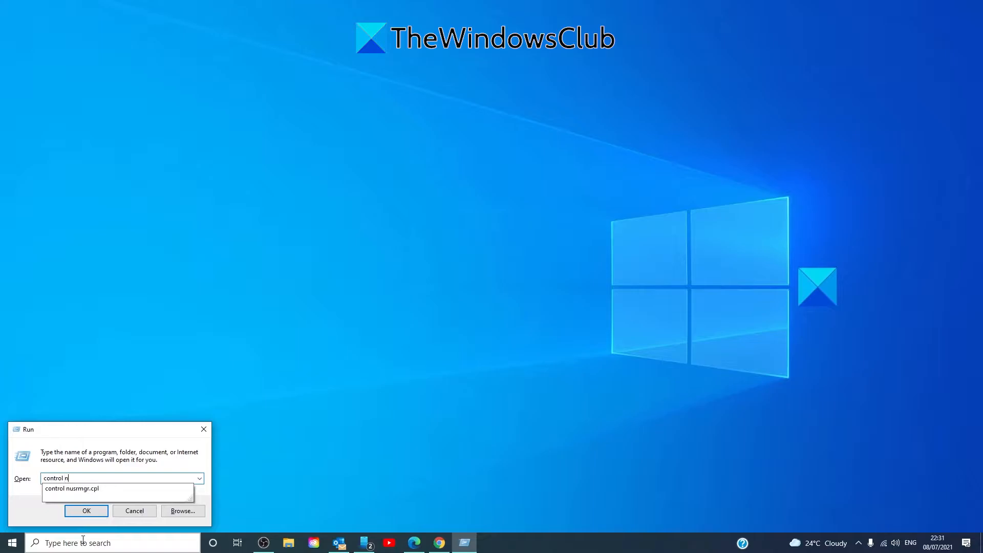
text(usrmgr.cpl)
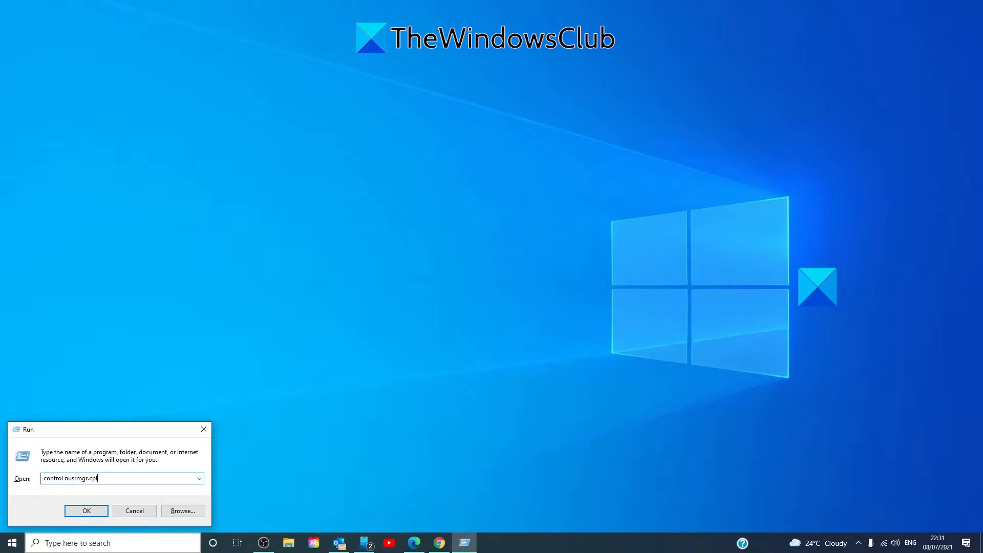
click(86, 510)
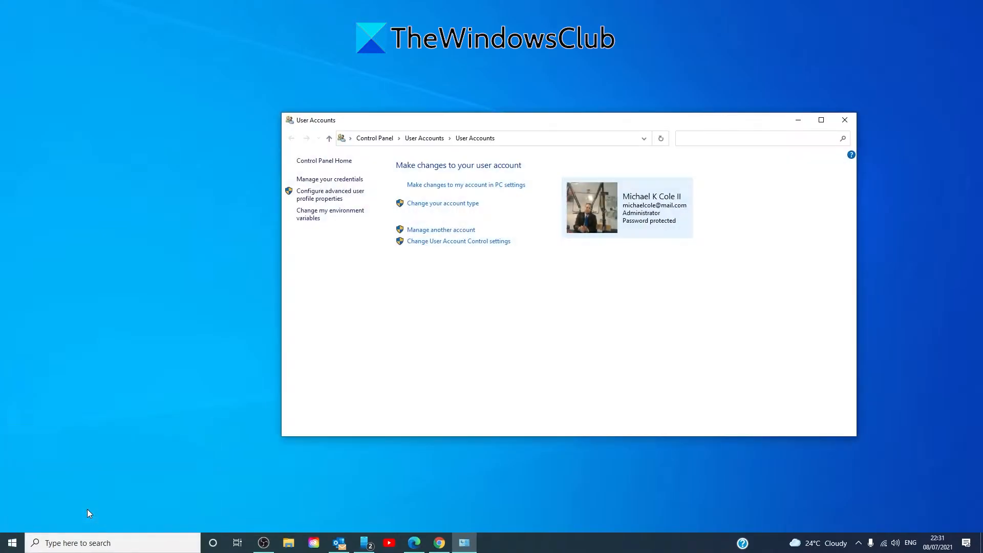
mouse_move(382, 398)
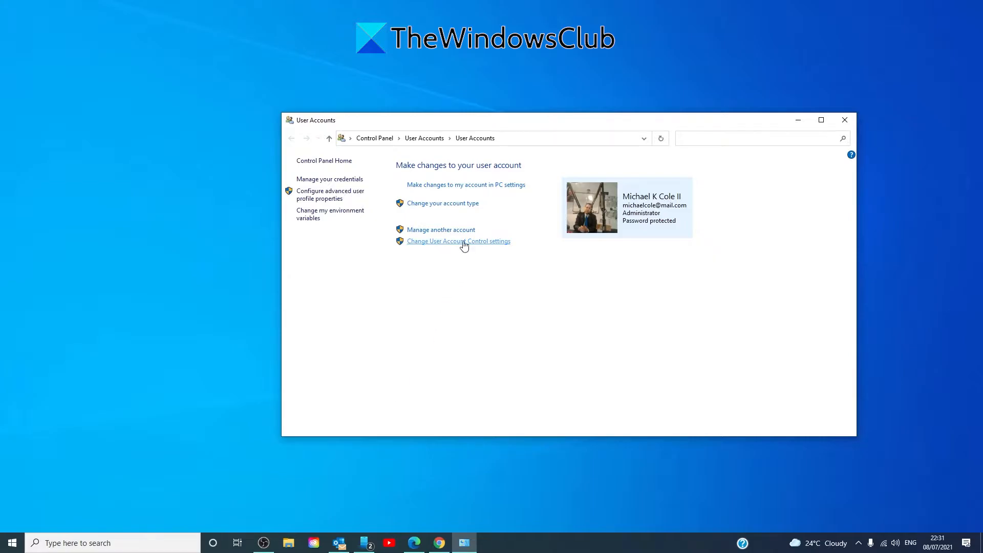
click(458, 241)
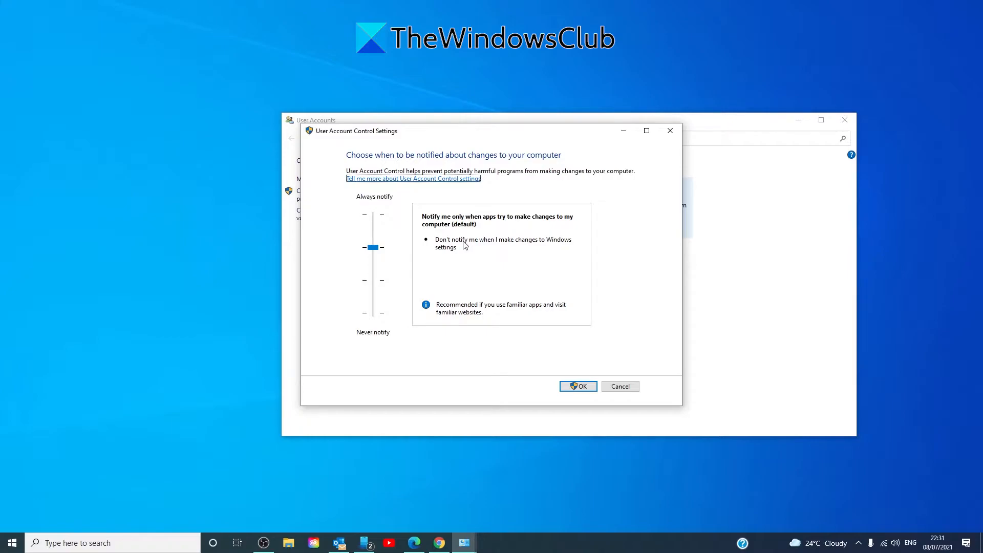
mouse_move(381, 253)
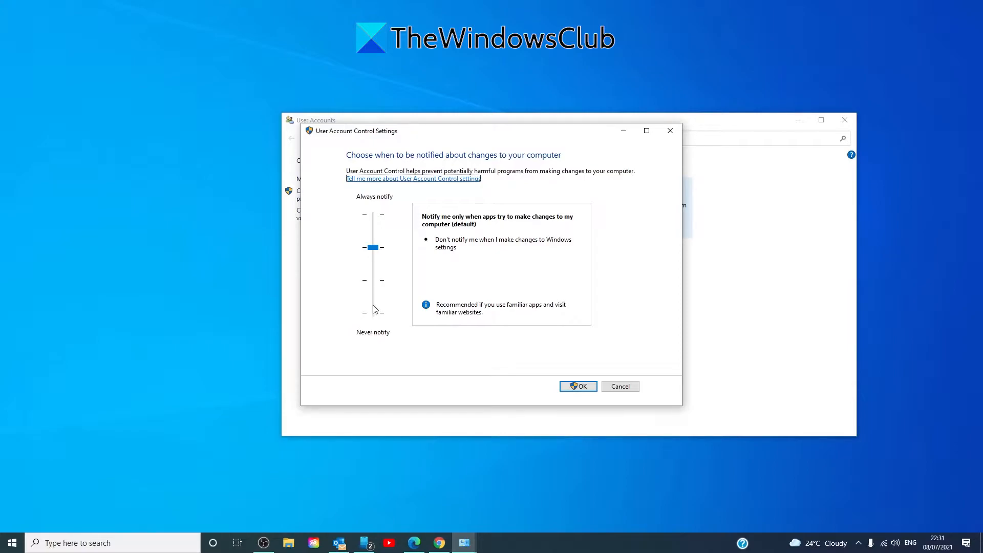
mouse_move(375, 320)
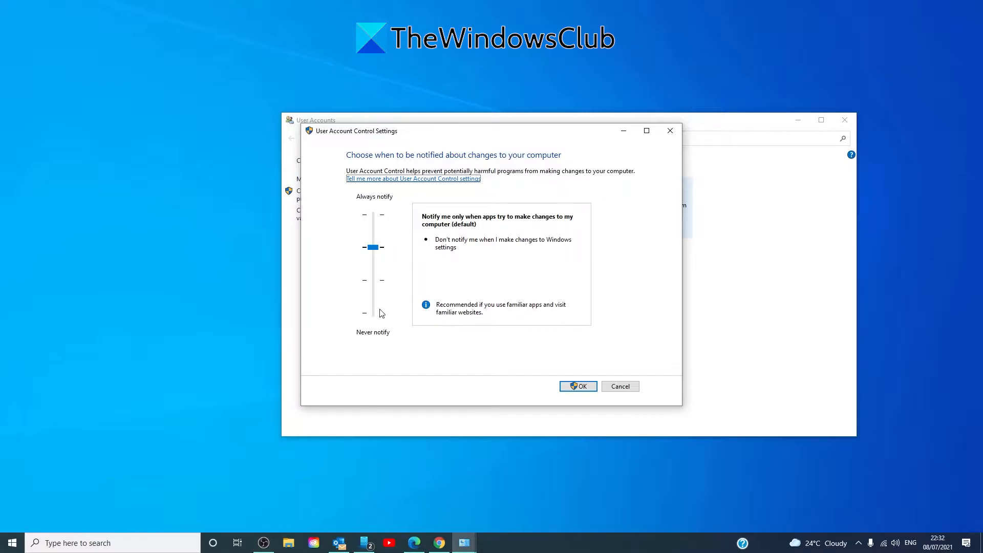
click(577, 386)
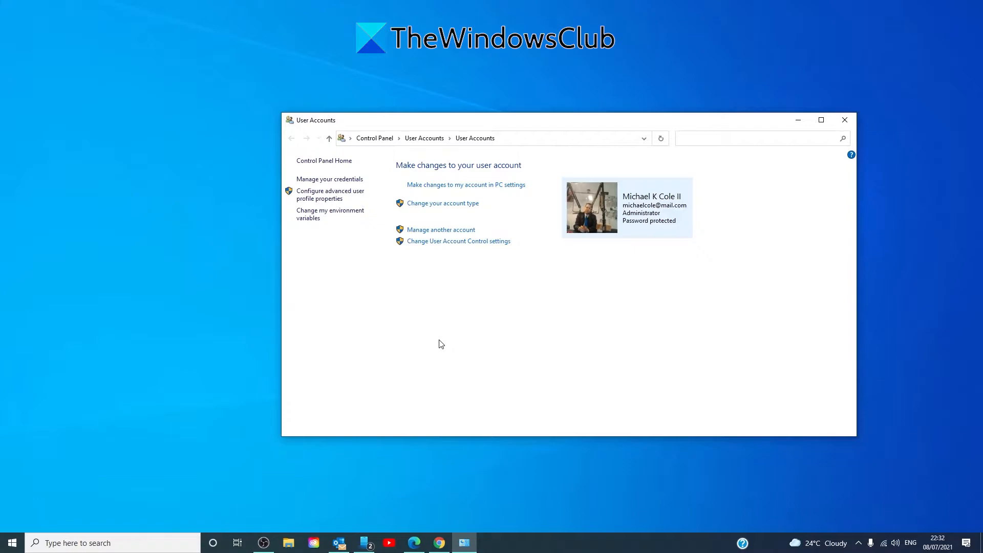
Close User Accounts and re-enter 'control nusrmgr.cpl' in the Run dialog
click(844, 119)
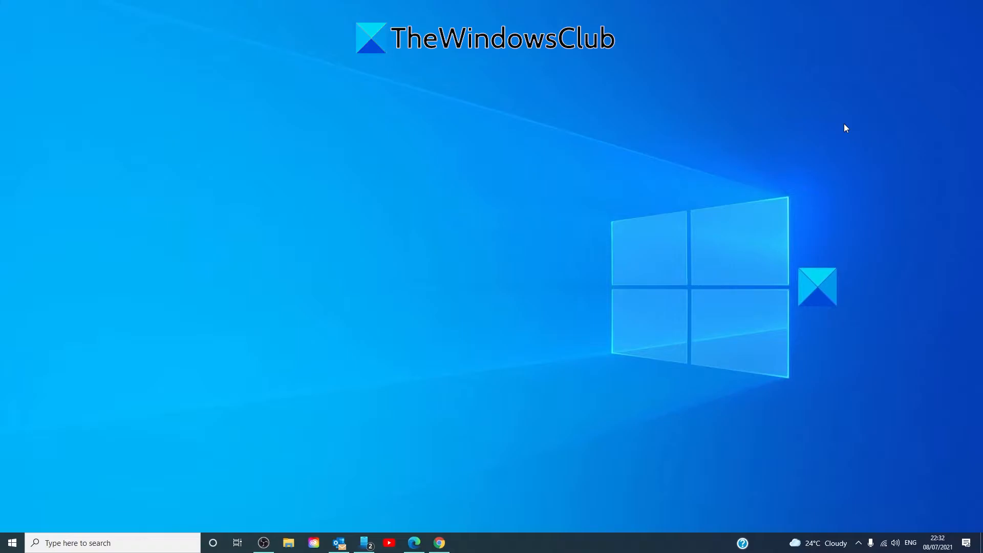
mouse_move(278, 456)
text(contro)
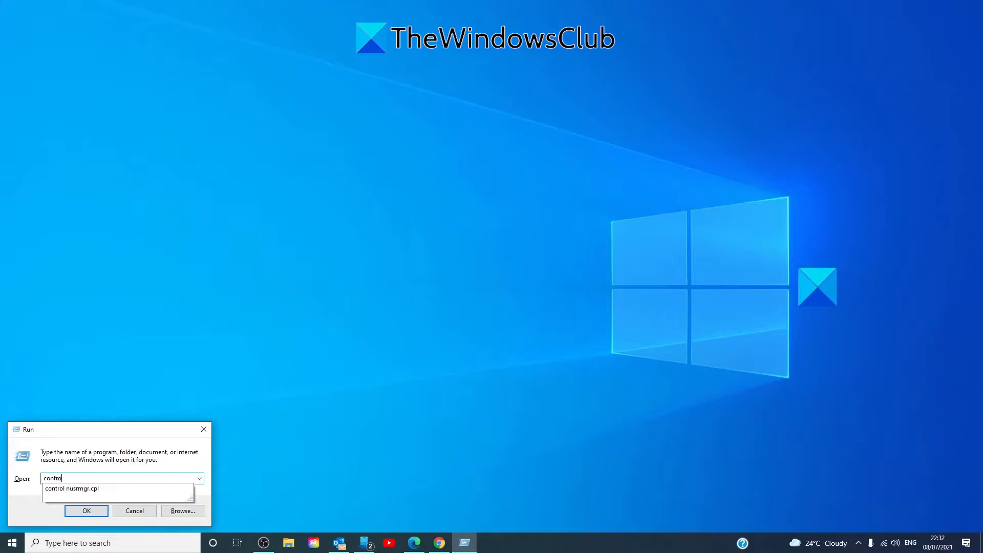
text(nus)
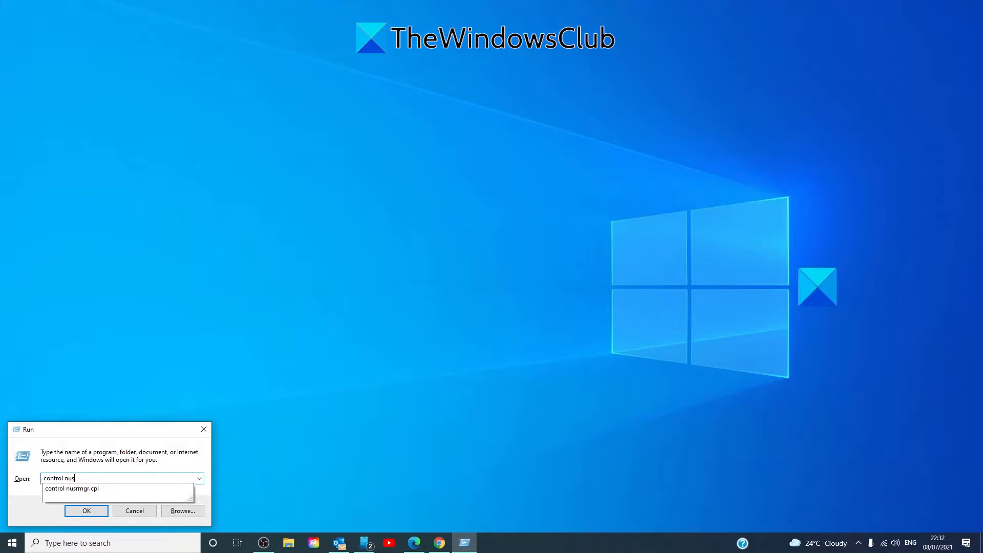
text(rmgr.cpl)
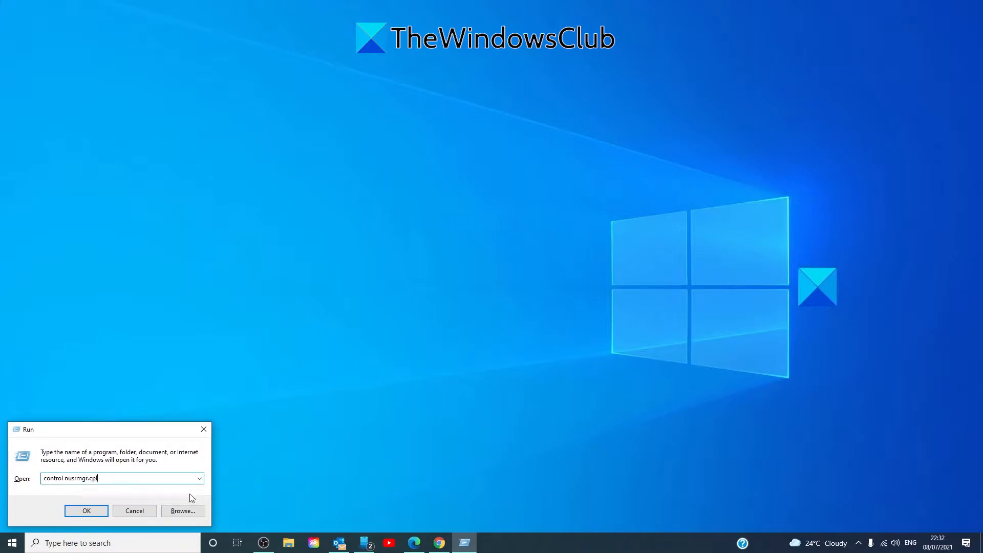
click(86, 511)
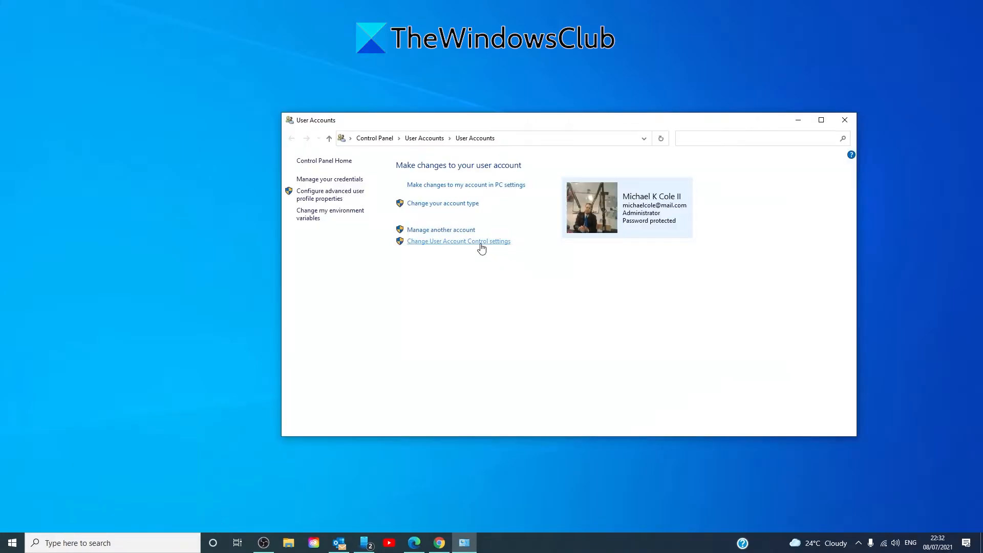
click(458, 241)
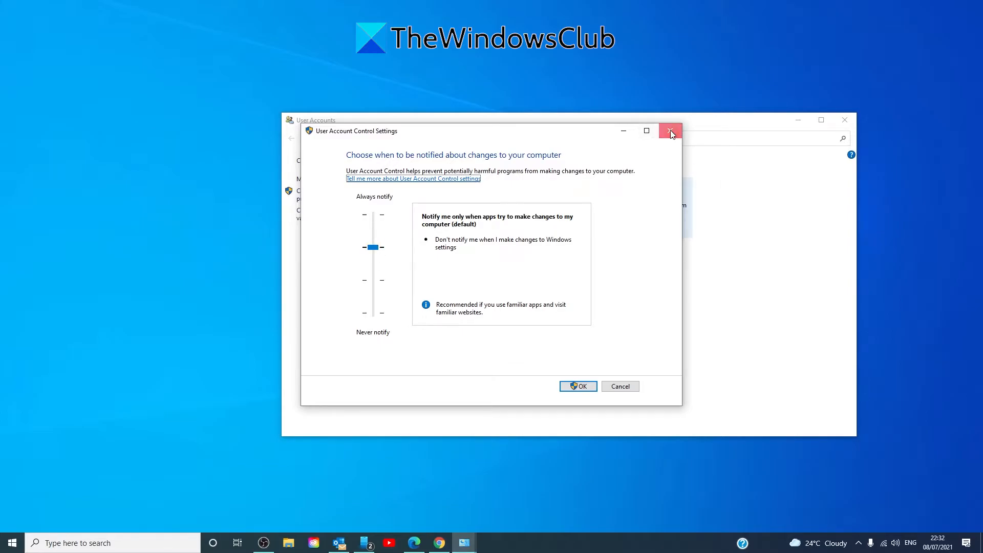
click(670, 130)
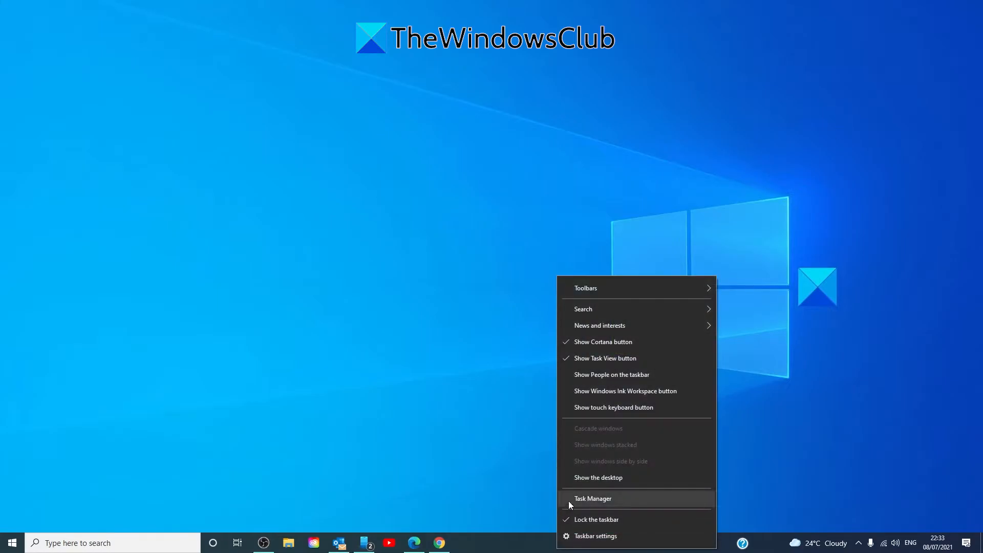
Launch Task Manager from the taskbar and show Properties for Adobe CEF Helper in Processes
click(593, 499)
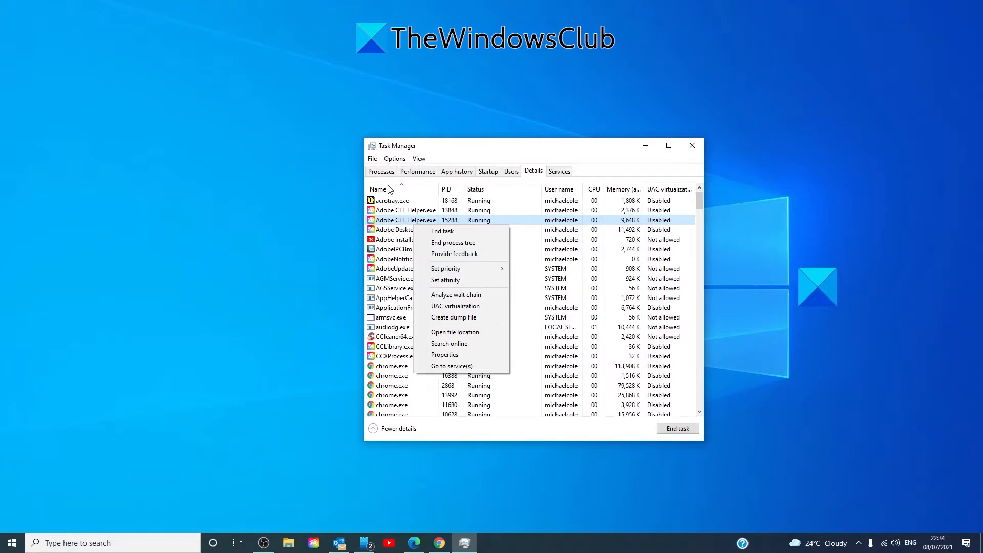
click(381, 171)
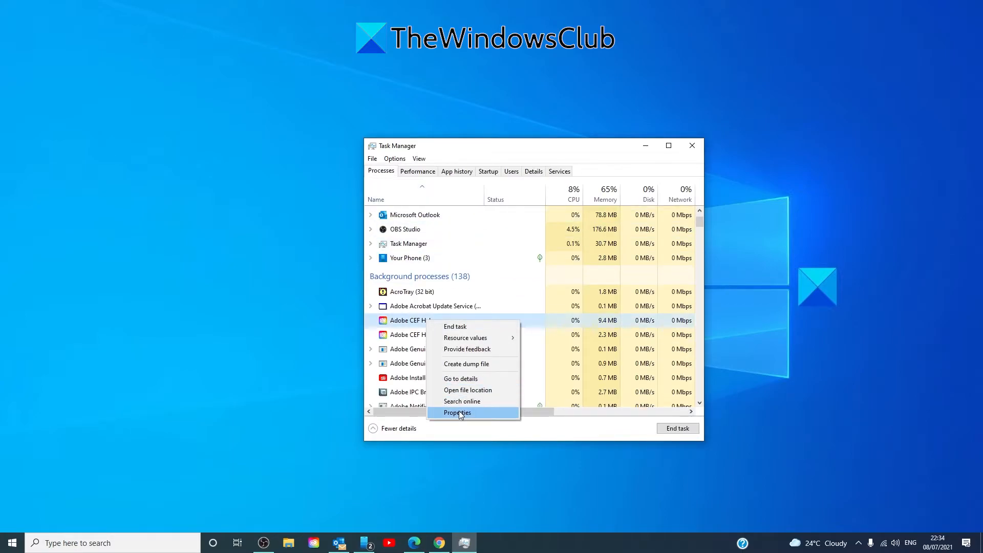
click(456, 413)
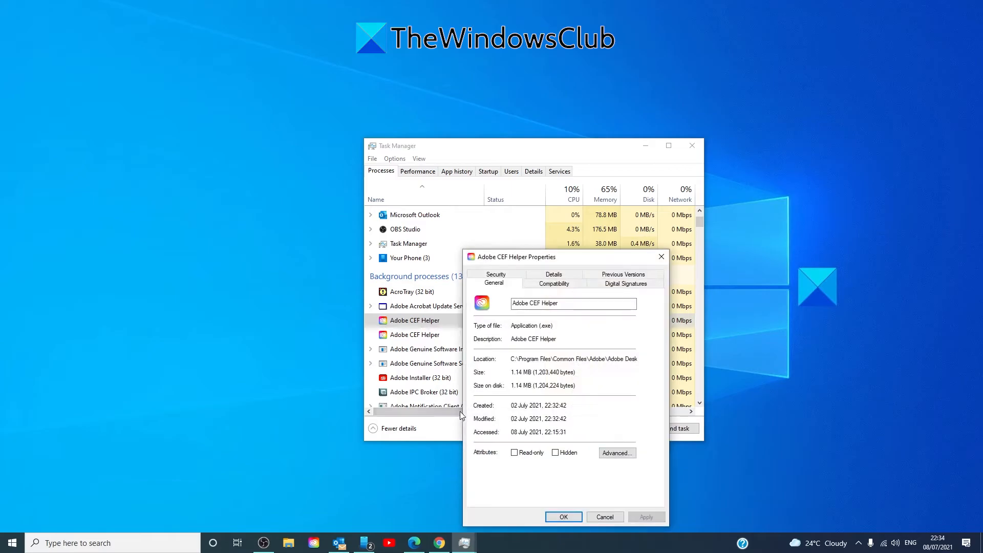
On the Security tab, grant Users Modify and Write on the Adobe CEF Helper file and apply
click(496, 274)
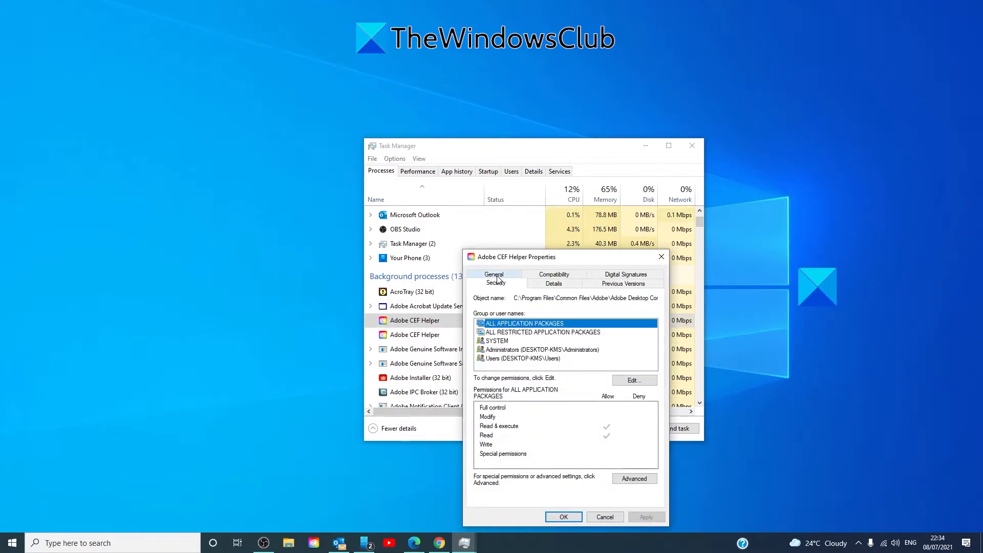
click(520, 359)
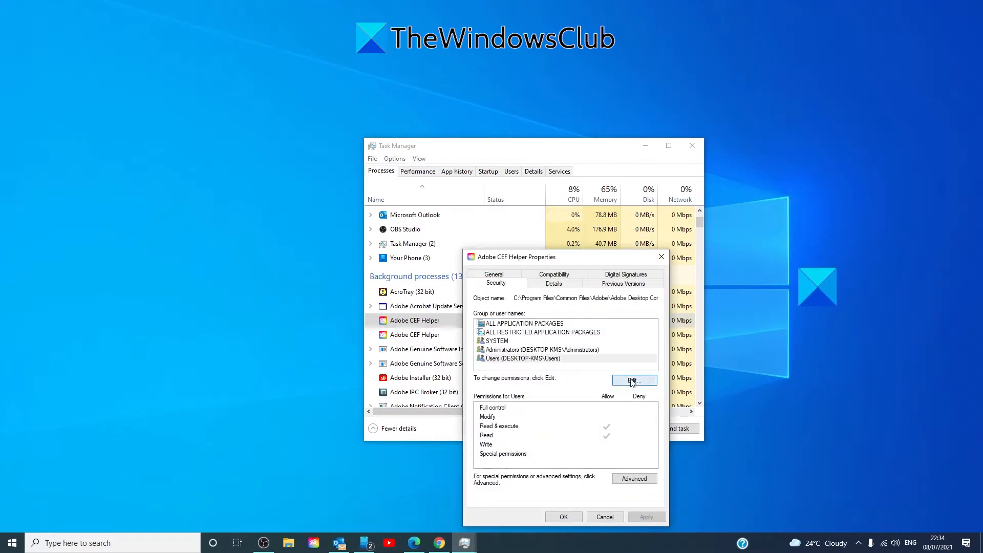
click(633, 381)
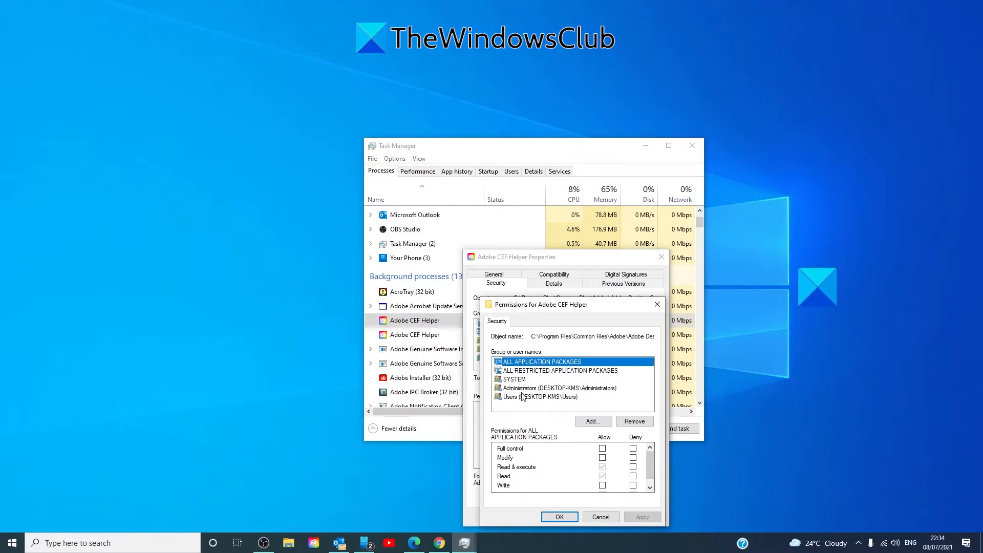
click(538, 396)
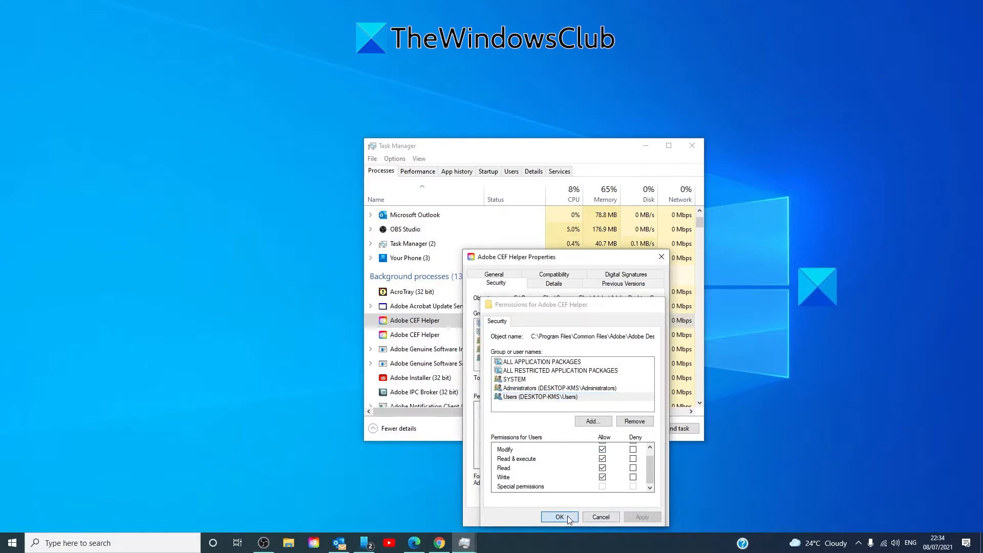
click(560, 516)
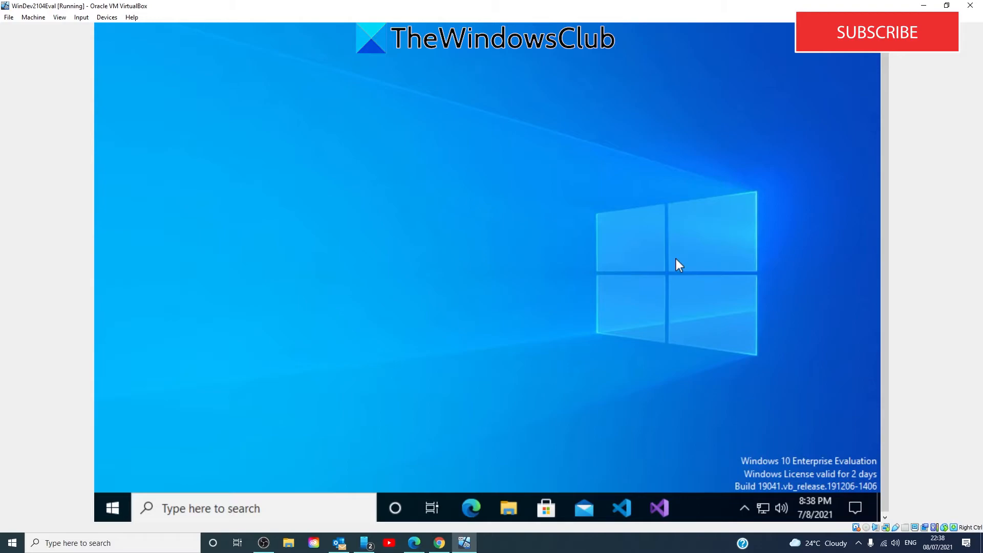
mouse_move(643, 295)
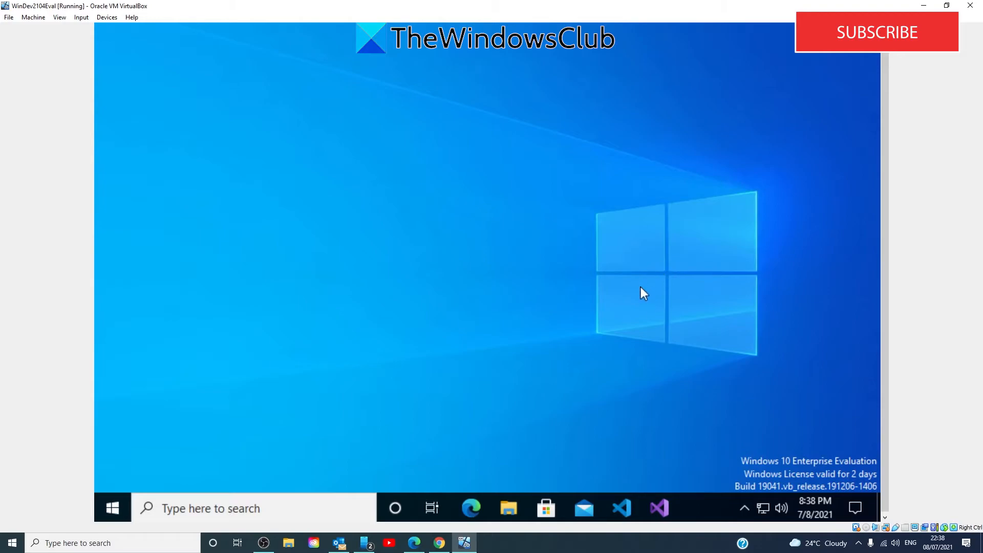
mouse_move(113, 508)
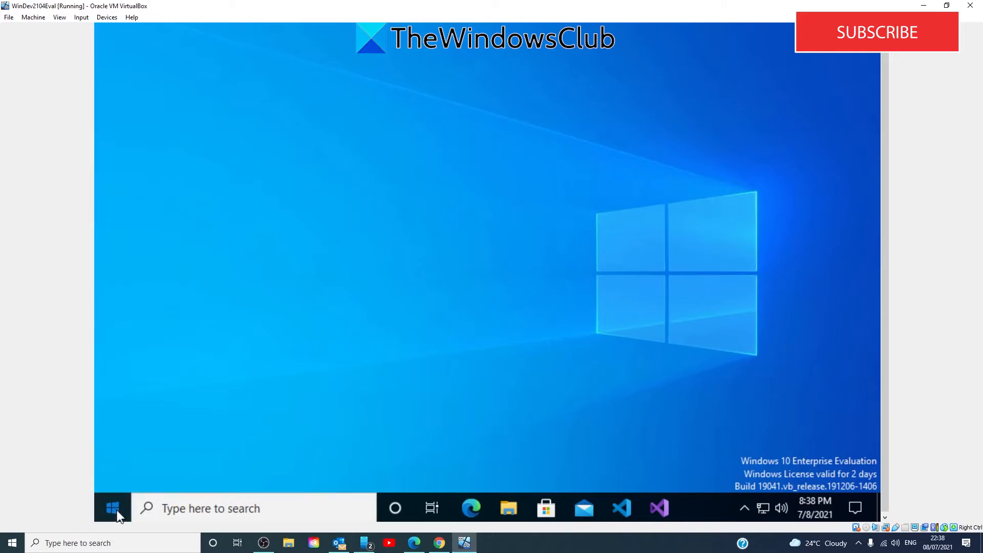
From Settings > Update & Security > Recovery, restart the PC via Advanced startup's Restart now
click(112, 508)
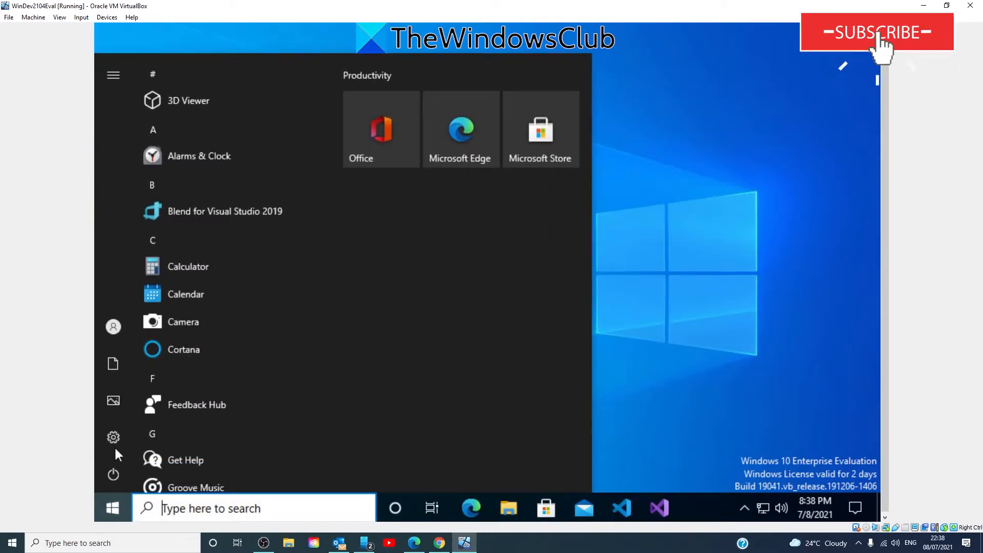
click(113, 437)
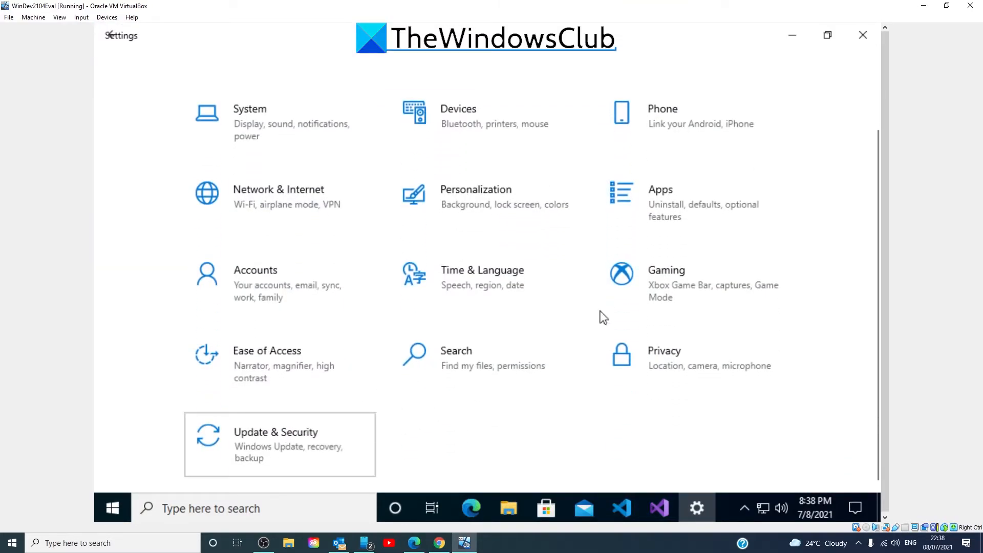
click(279, 443)
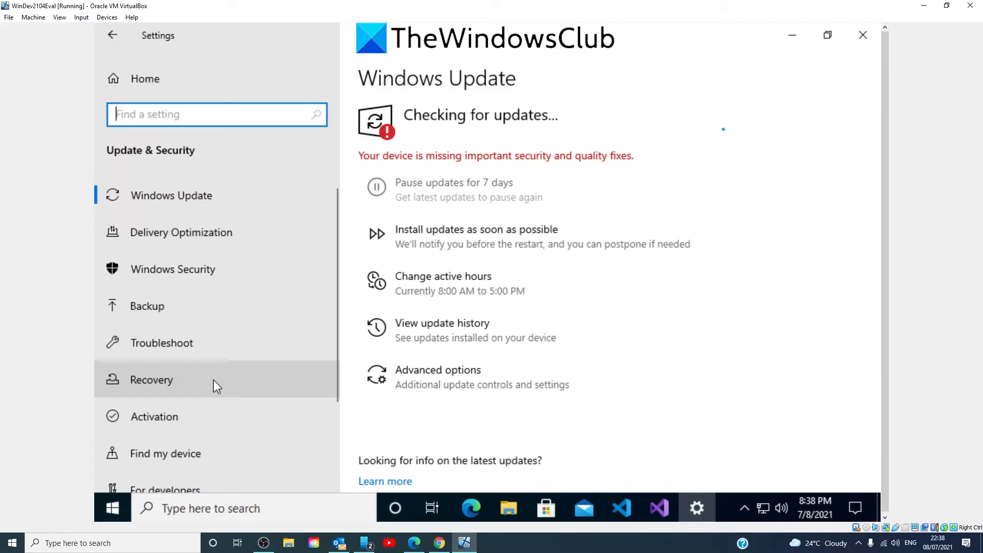
click(151, 379)
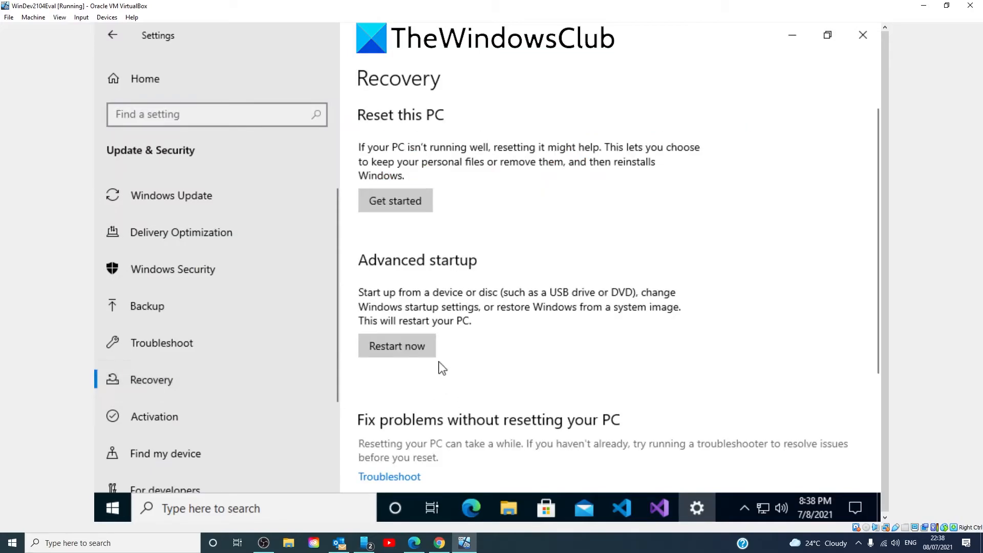
mouse_move(454, 274)
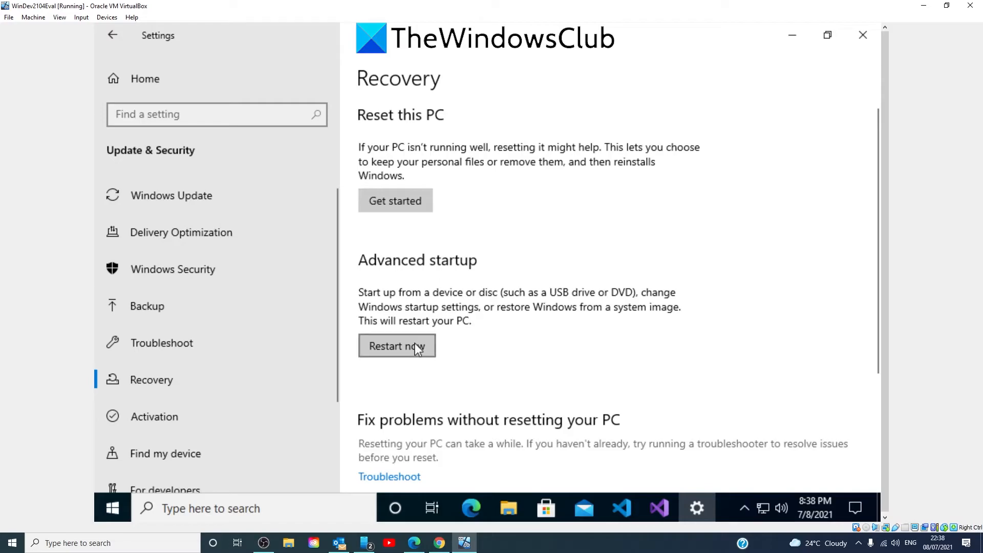
click(397, 345)
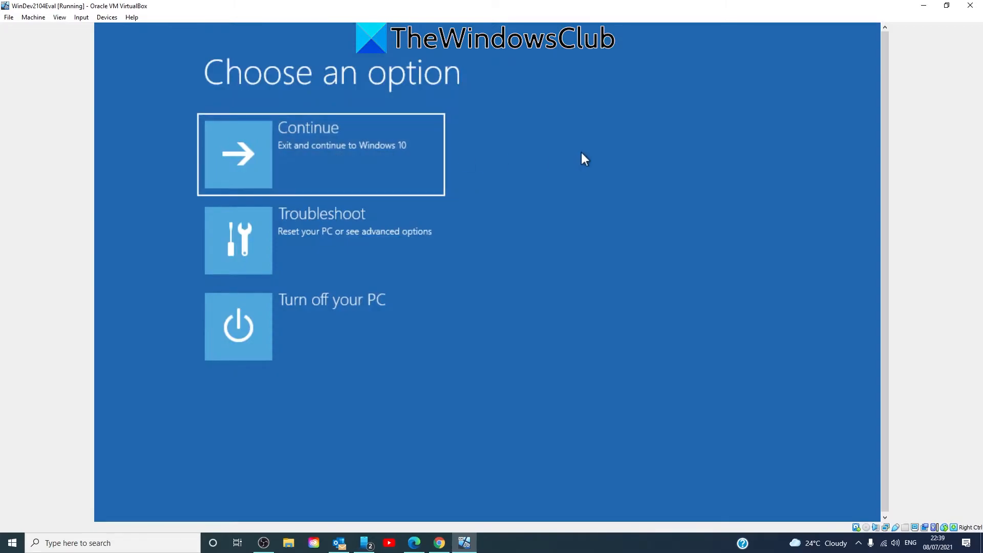
mouse_move(322, 248)
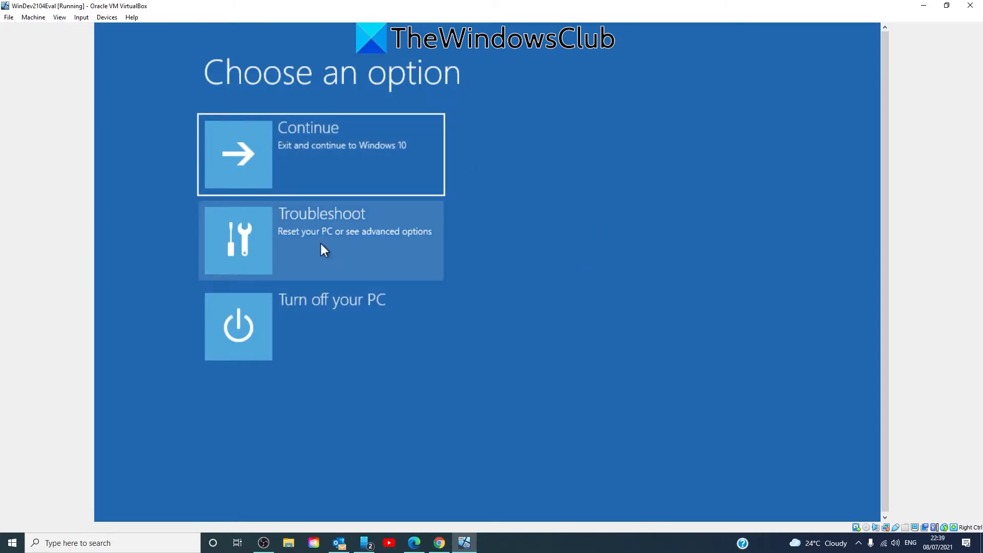
Go Troubleshoot > Advanced options > Startup Settings and restart to enable Safe Mode
click(321, 240)
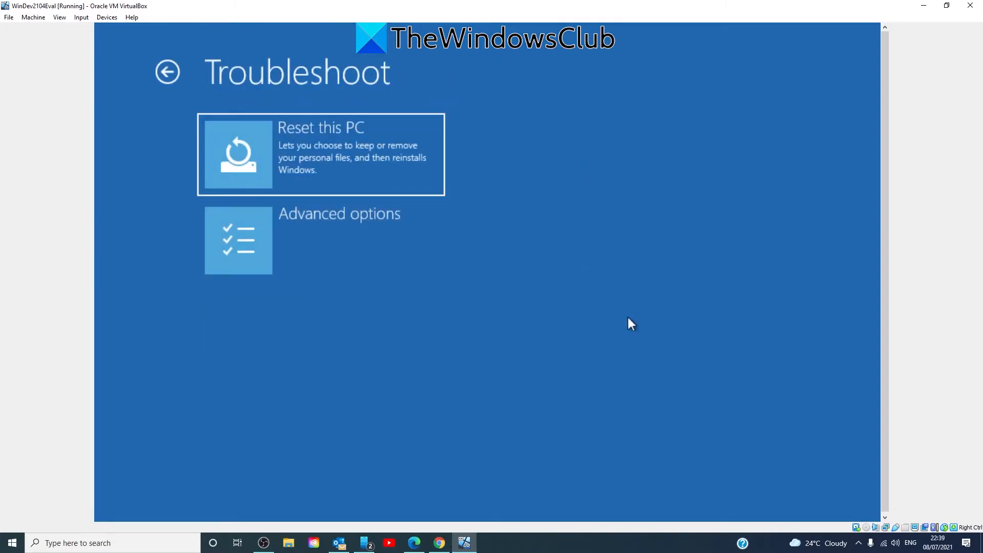
mouse_move(332, 244)
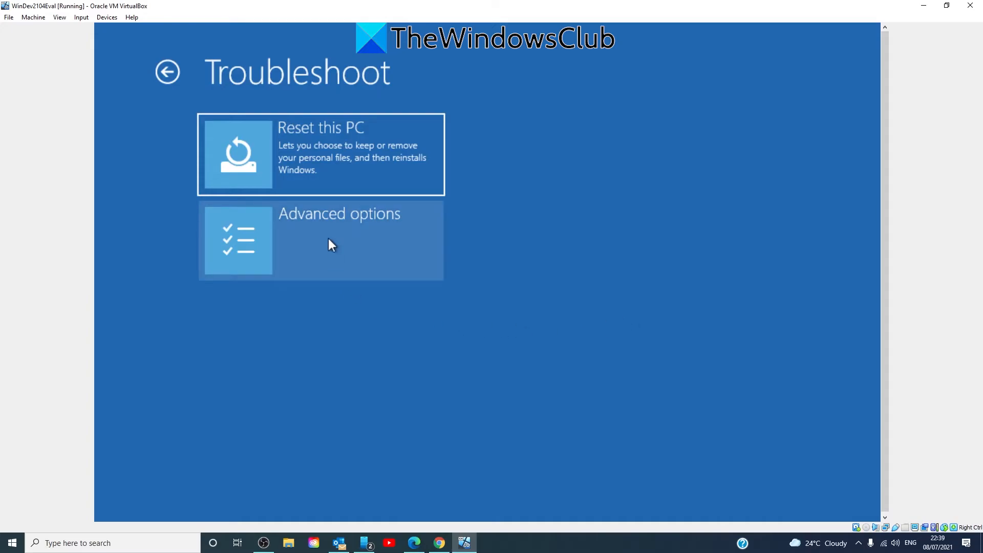
click(319, 241)
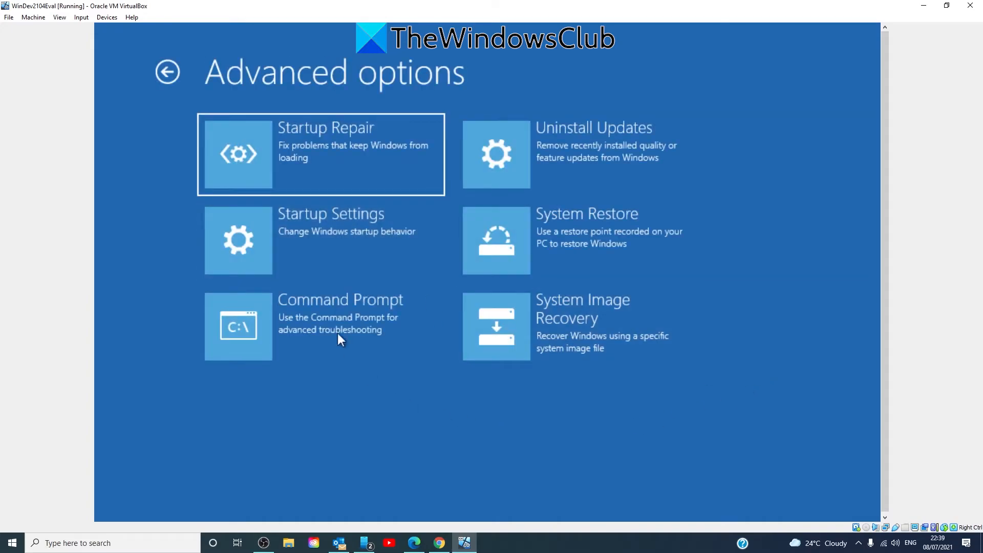
click(330, 240)
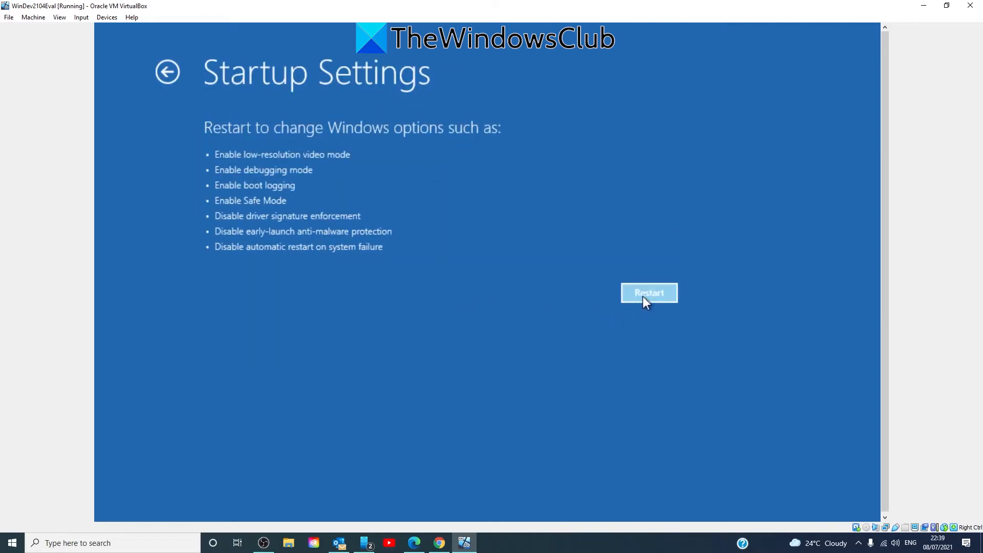
click(649, 292)
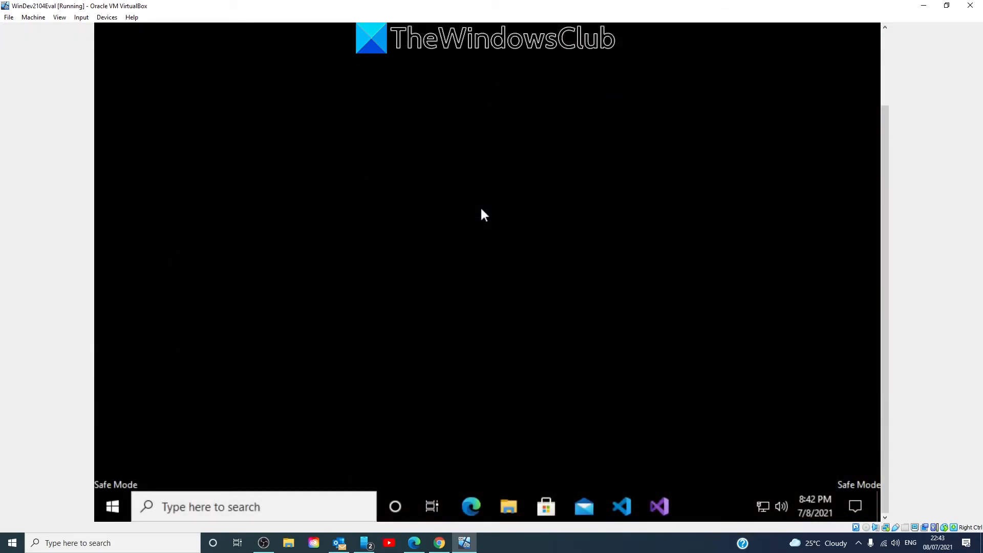
mouse_move(686, 516)
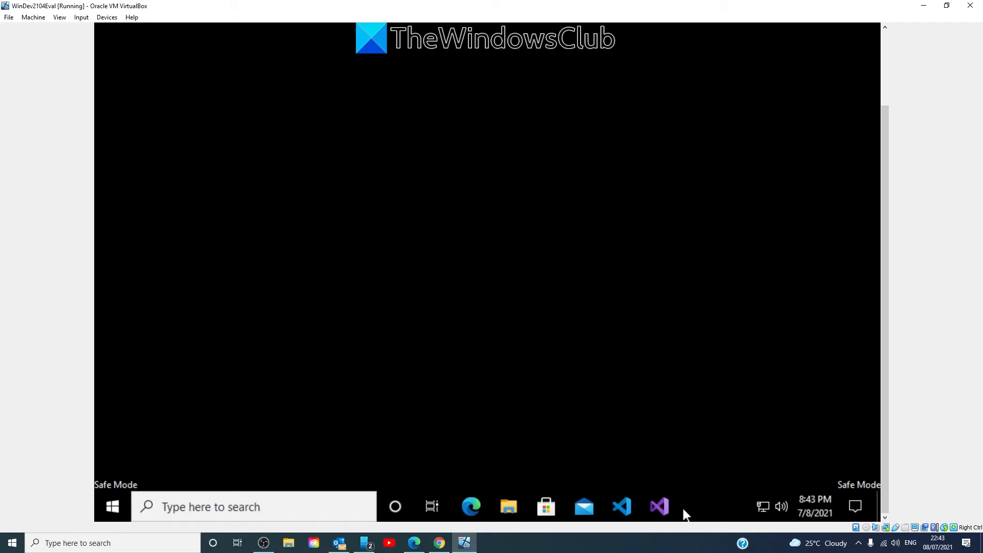
In Safe Mode, launch Task Manager and bring up Set priority for the first msedge.exe in Details
right_click(683, 507)
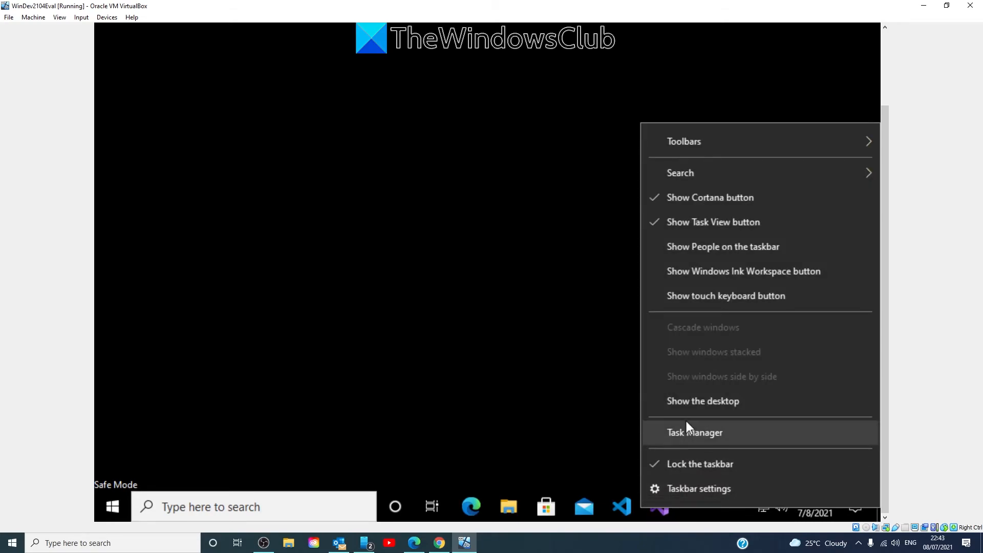
click(694, 433)
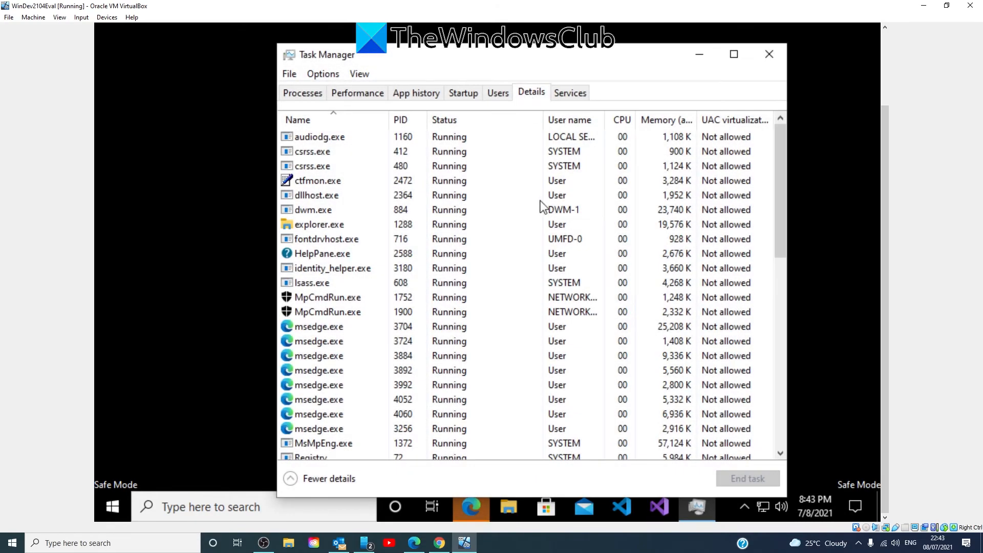
click(319, 327)
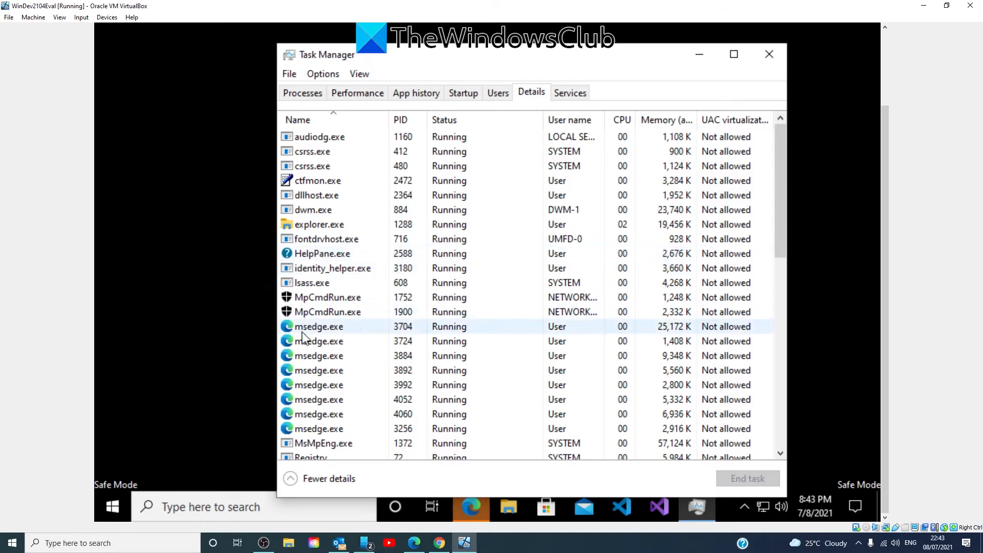
right_click(319, 326)
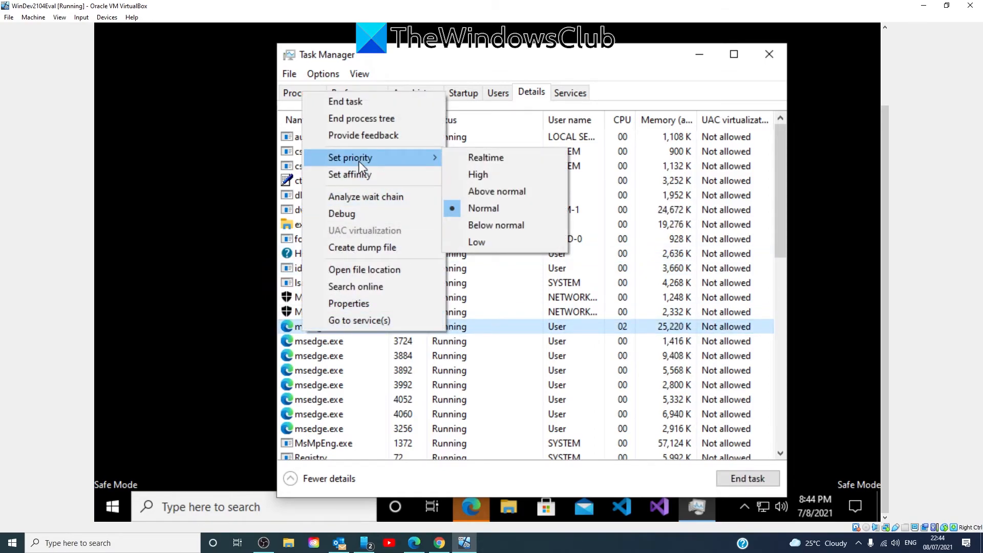
mouse_move(449, 164)
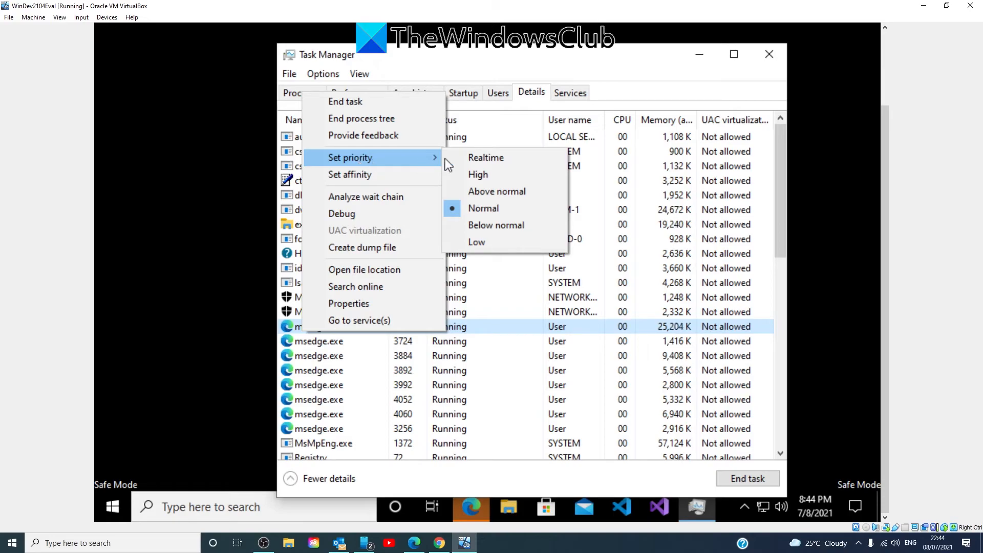
mouse_move(492, 172)
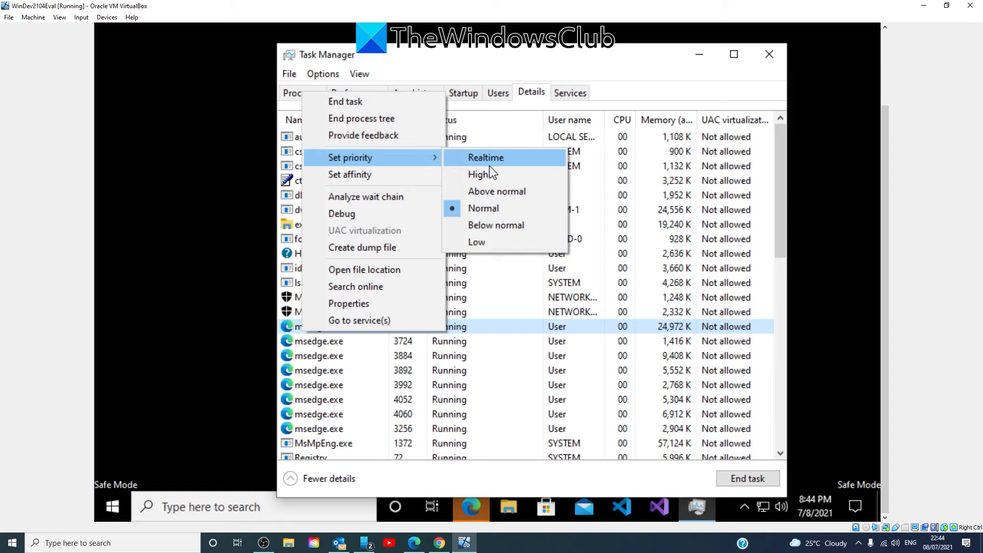
mouse_move(502, 191)
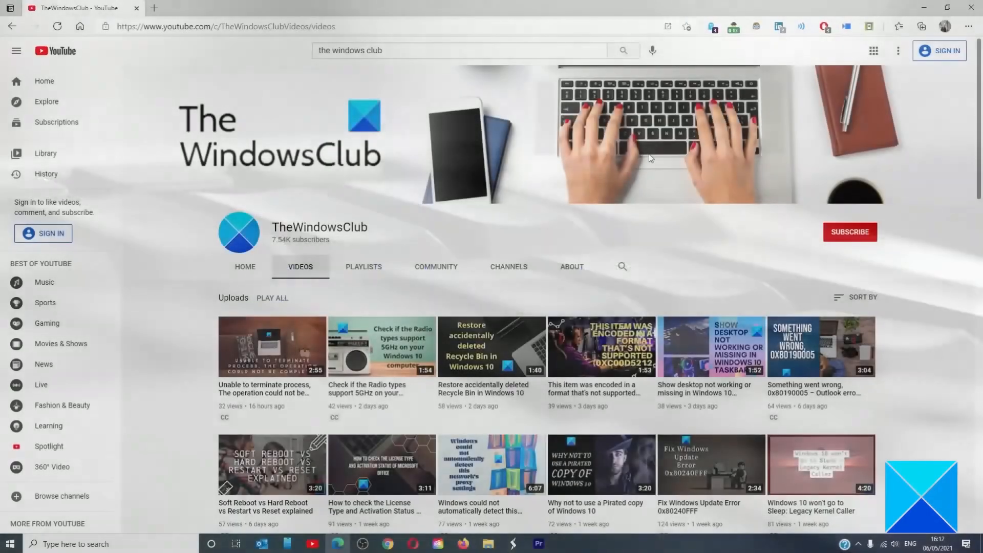
scroll(down, 3)
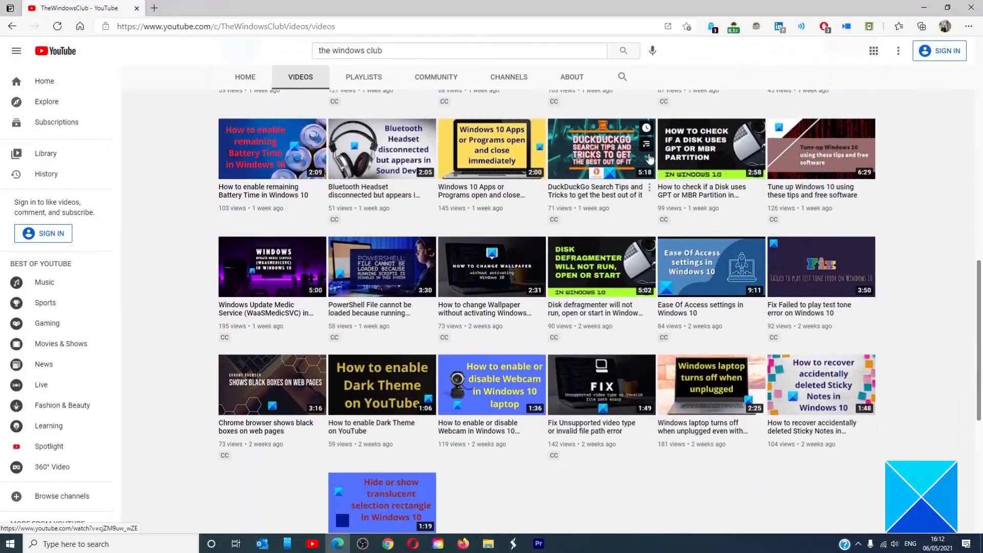
scroll(down, 3)
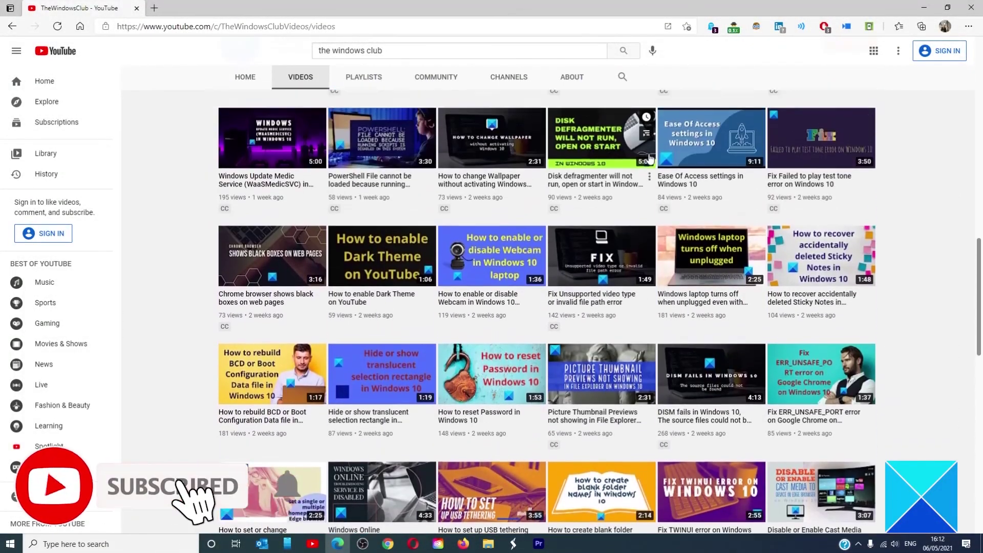
scroll(up, 3)
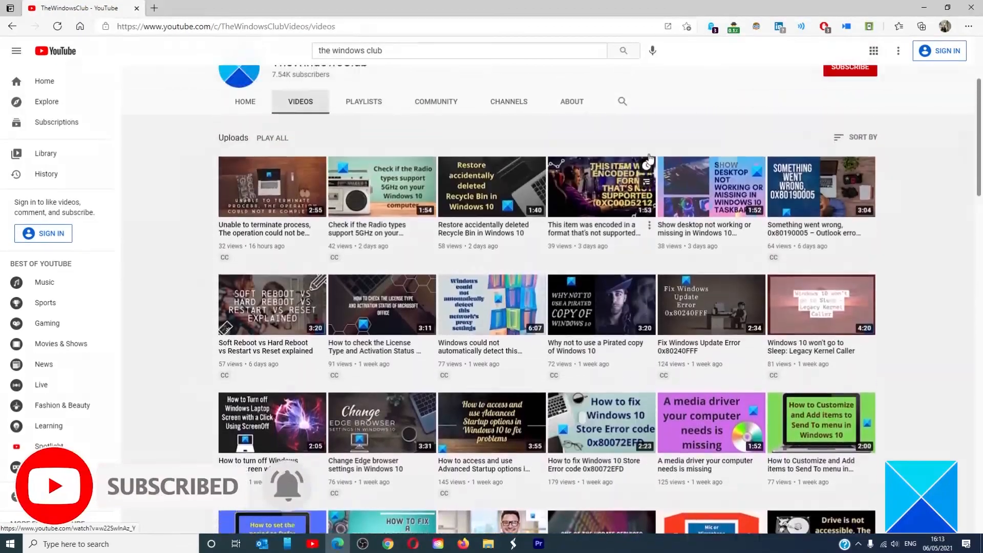